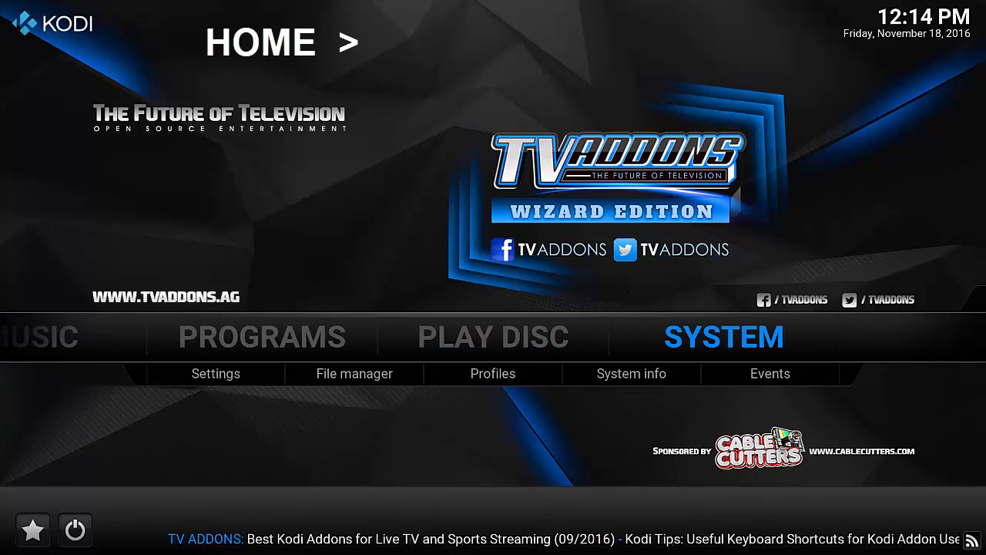
Navigate from the Home screen into Settings and the System category showing video output options
{"action": "left_click", "coordinate": [215, 373]}
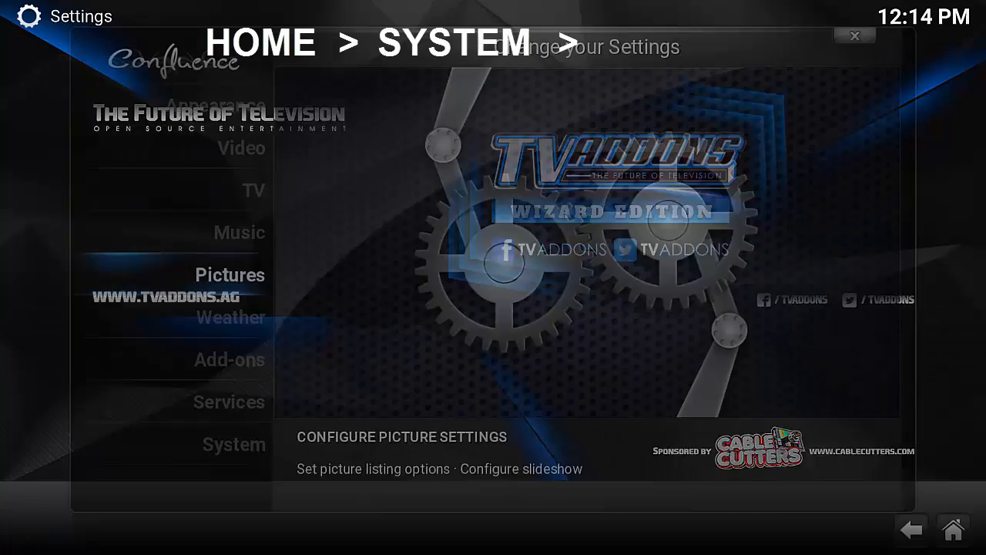
{"action": "left_click", "coordinate": [234, 444]}
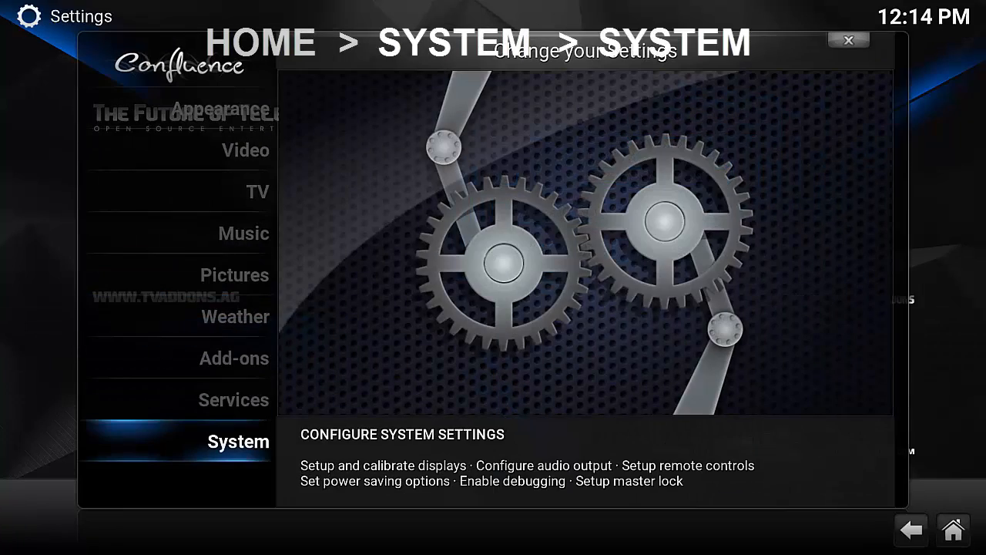
{"action": "left_click", "coordinate": [237, 440]}
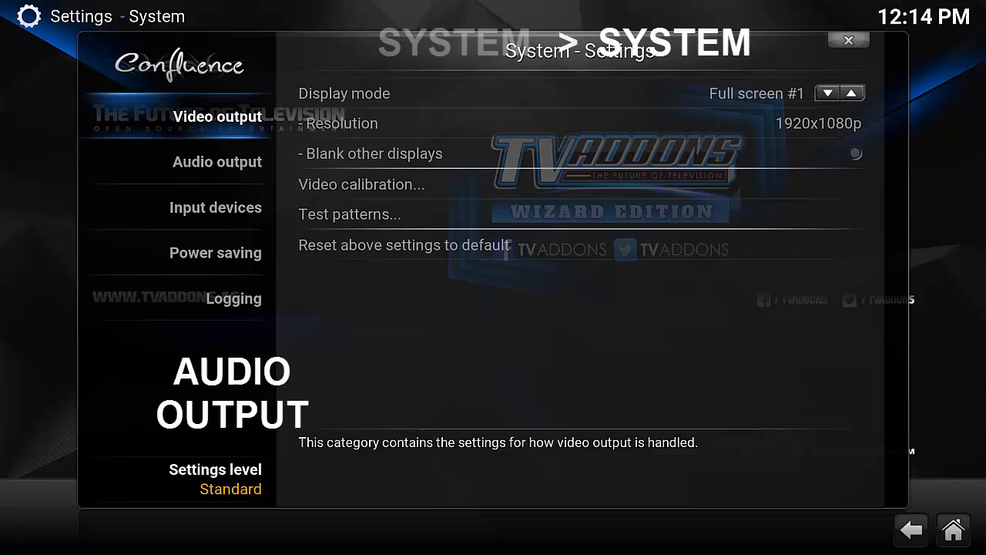
Show the Audio output settings with the device list, DIRECTSOUND: default current
{"action": "left_click", "coordinate": [217, 161]}
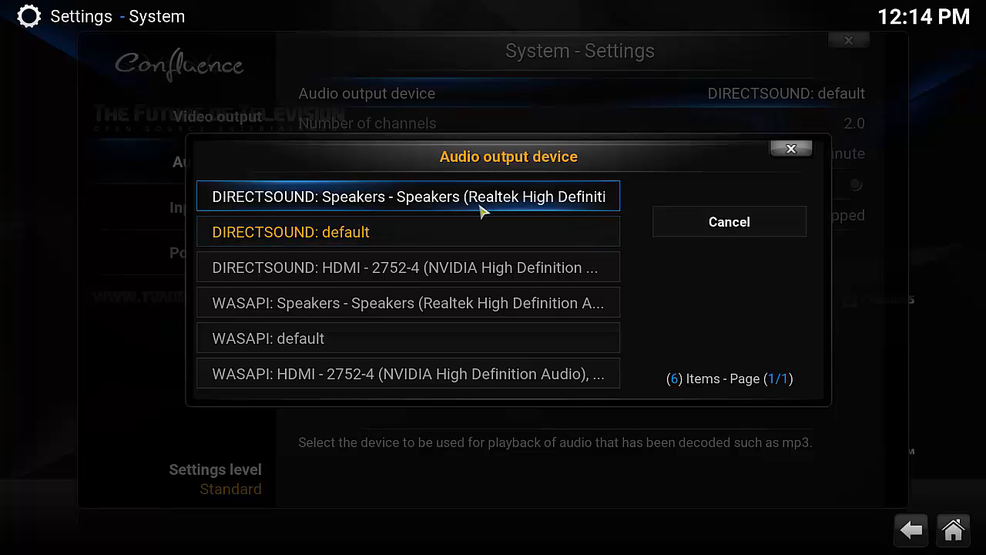
{"action": "mouse_move", "coordinate": [485, 268]}
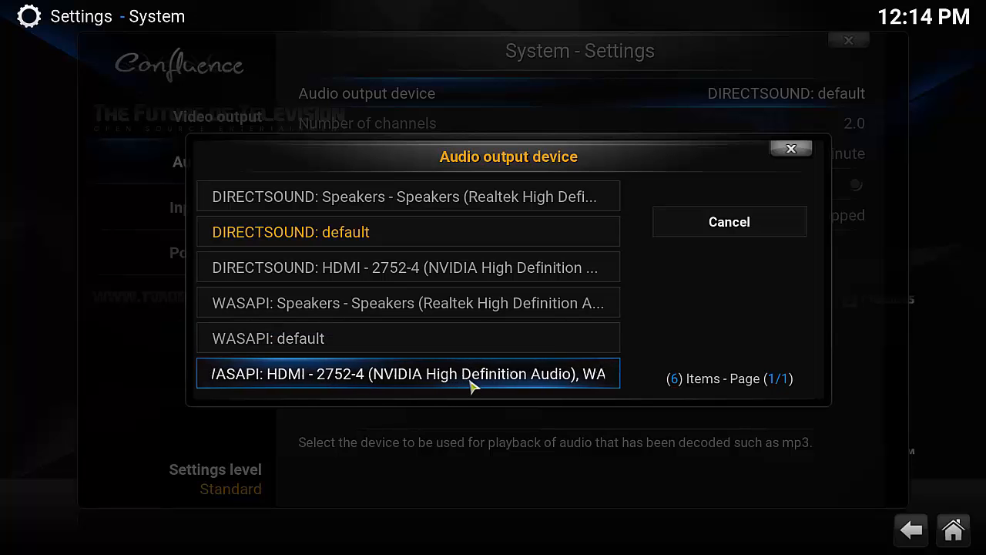
{"action": "mouse_move", "coordinate": [385, 231]}
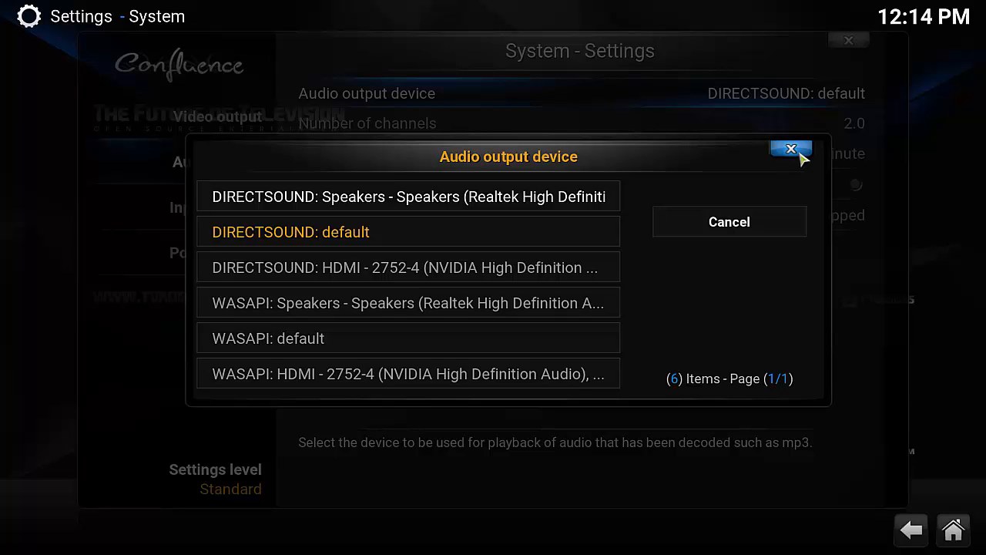
Keep DIRECTSOUND: default and review the Number of channels list (2.0 to 7.1)
{"action": "left_click", "coordinate": [791, 148]}
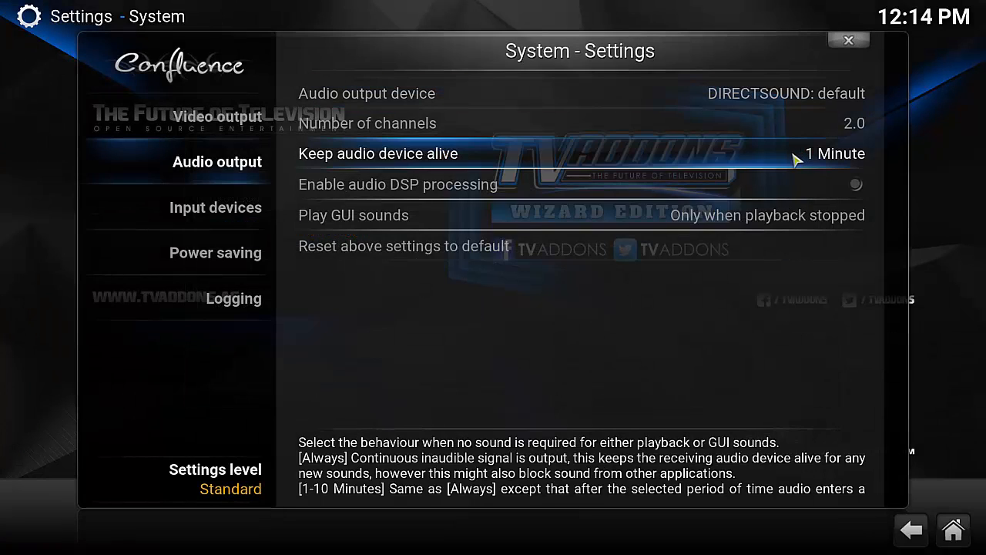
{"action": "mouse_move", "coordinate": [535, 135]}
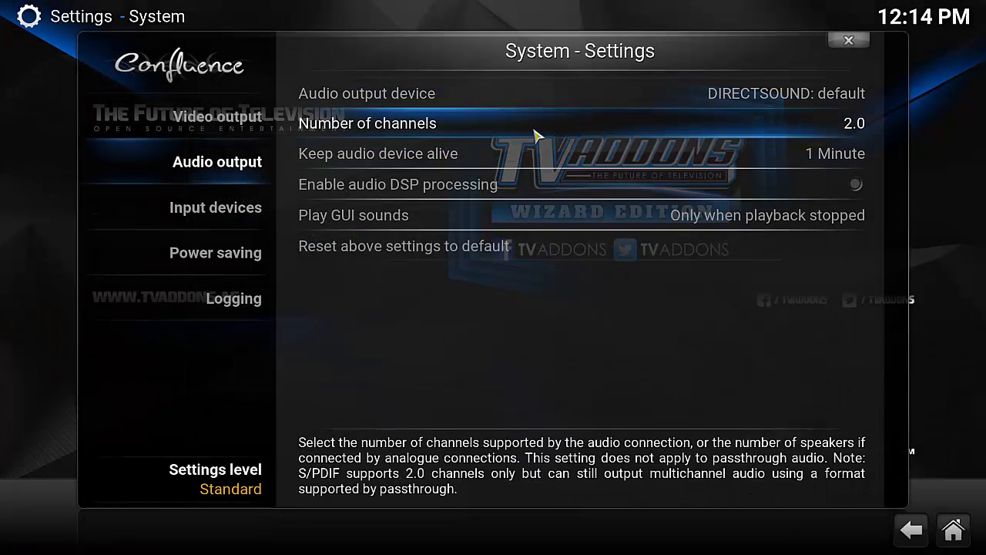
{"action": "left_click", "coordinate": [367, 123]}
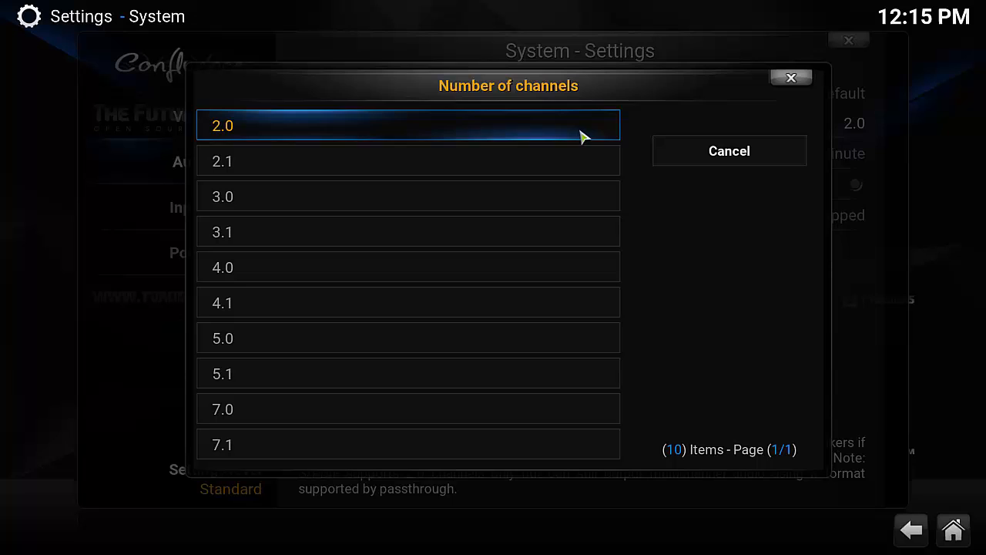